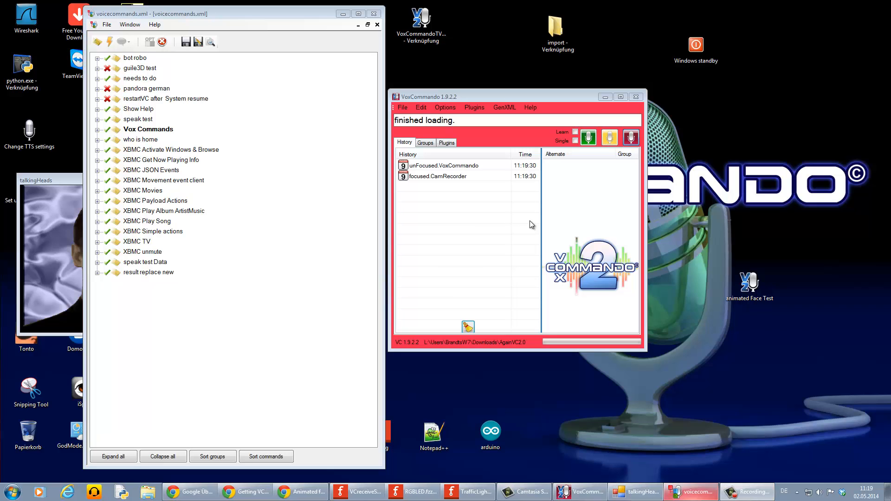
pyautogui.moveTo(460, 207)
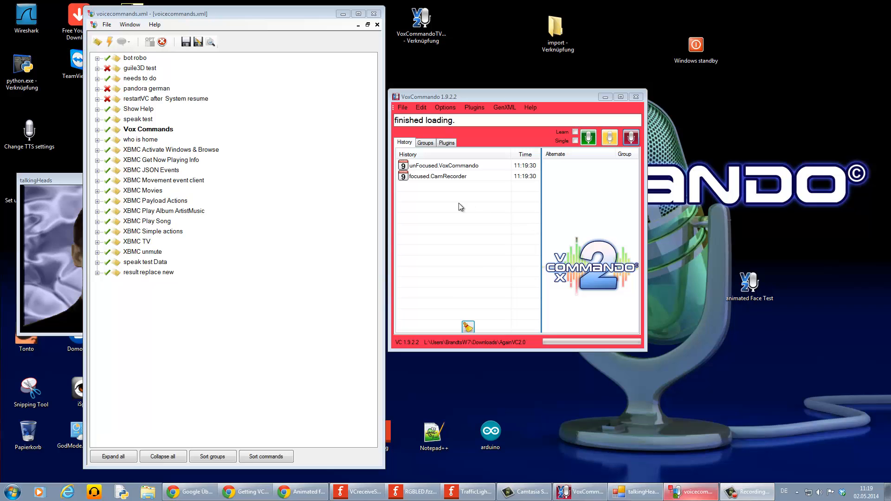
pyautogui.moveTo(414, 364)
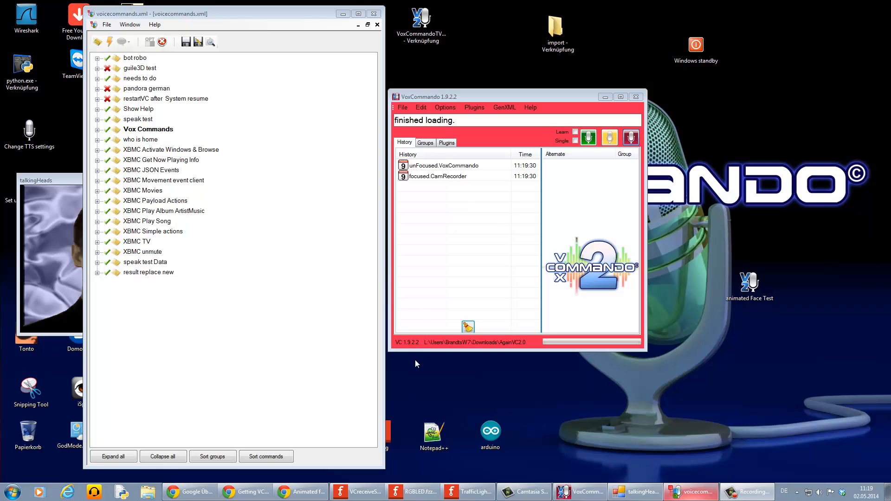
pyautogui.moveTo(237, 391)
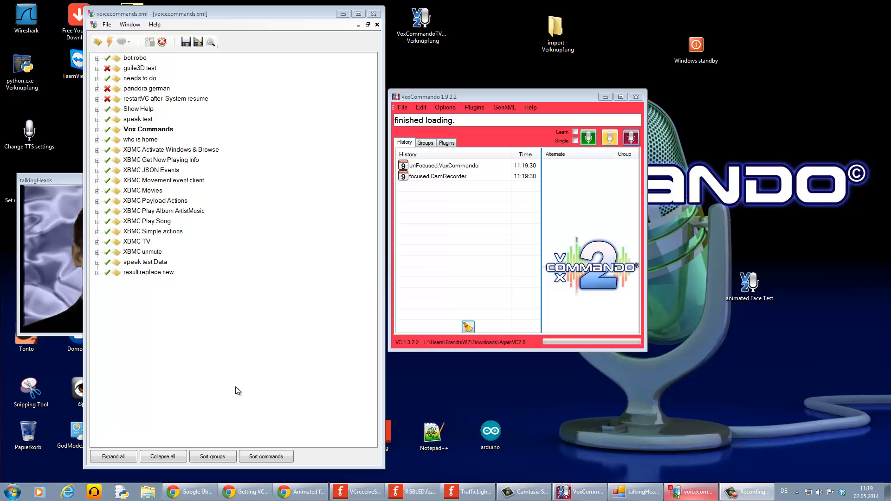
pyautogui.moveTo(210, 331)
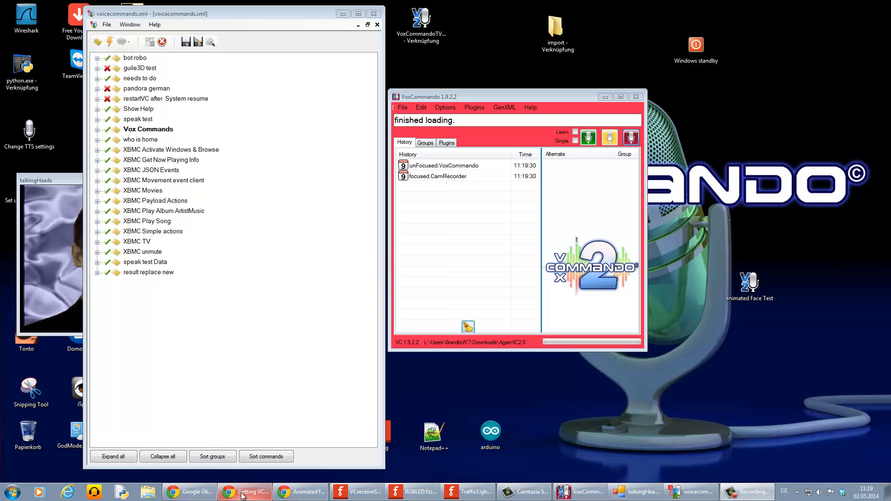
# - Select the '++Search wikipedia' XML block from its opening to its closing command tag
pyautogui.click(249, 492)
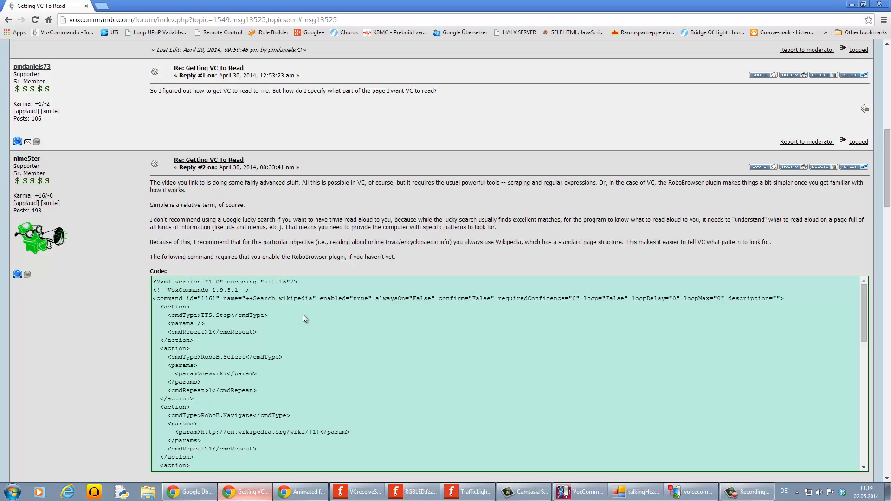
pyautogui.moveTo(203, 240)
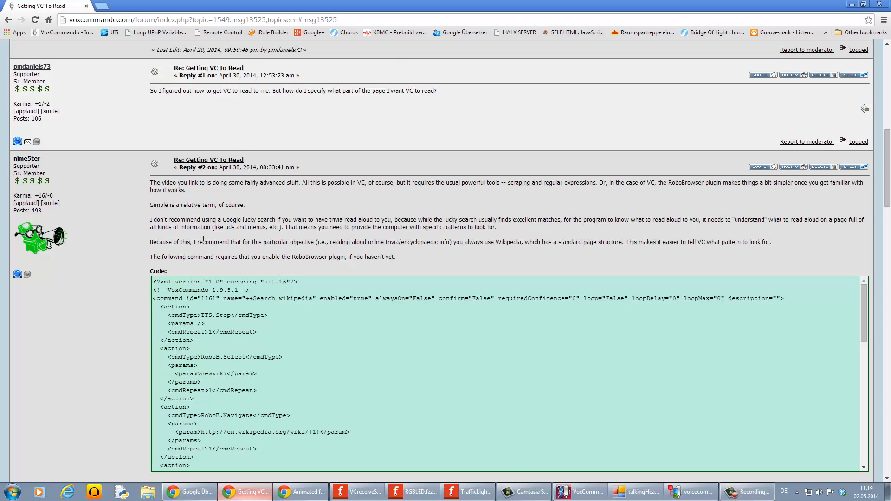
pyautogui.moveTo(105, 238)
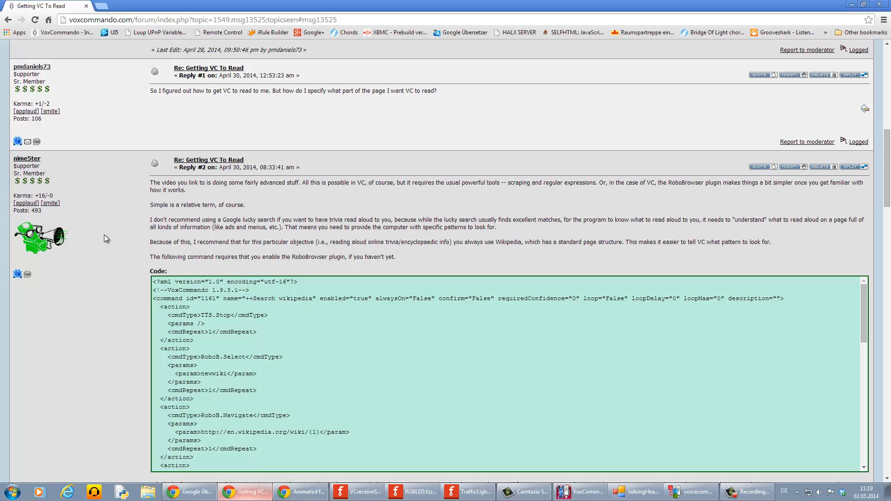
pyautogui.moveTo(98, 256)
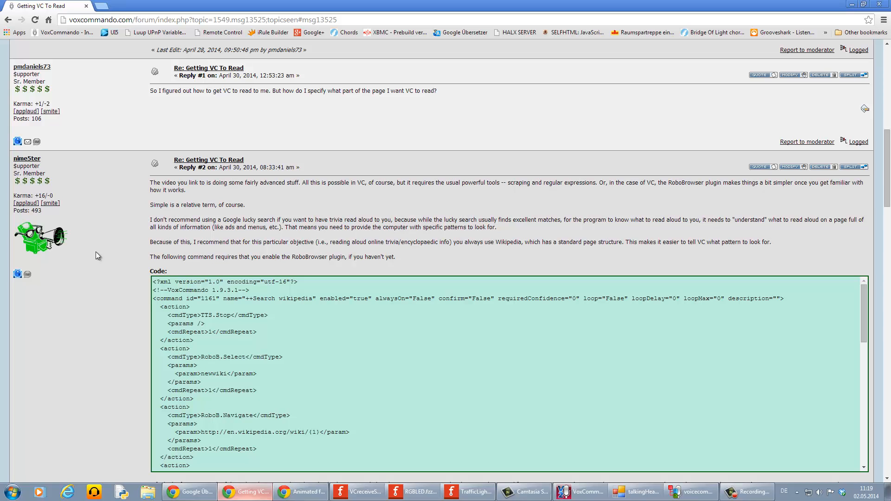
pyautogui.moveTo(210, 340)
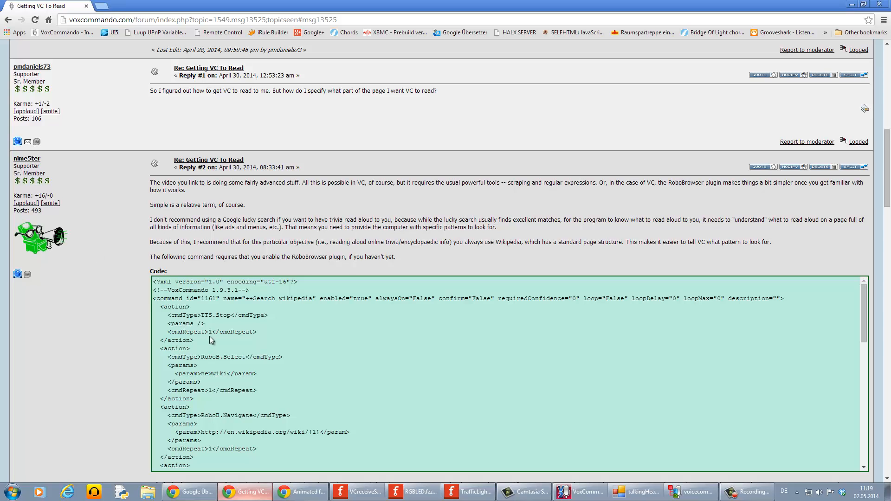
pyautogui.moveTo(195, 307)
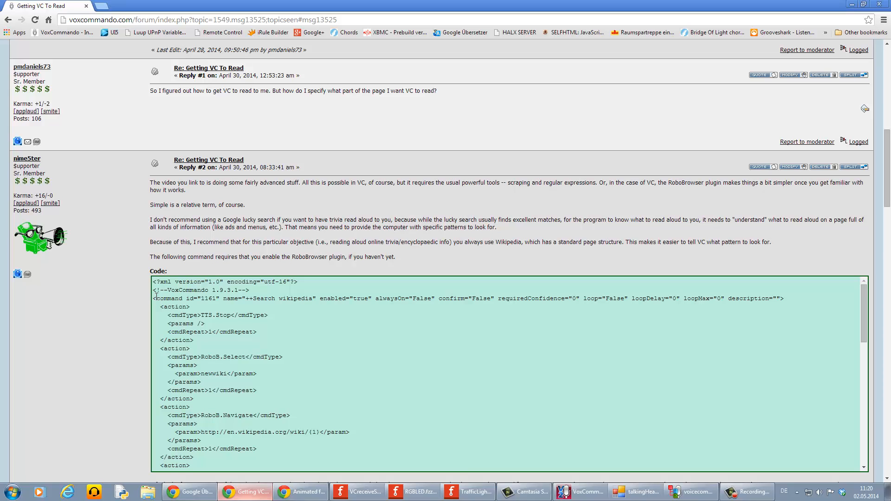
pyautogui.doubleClick(174, 298)
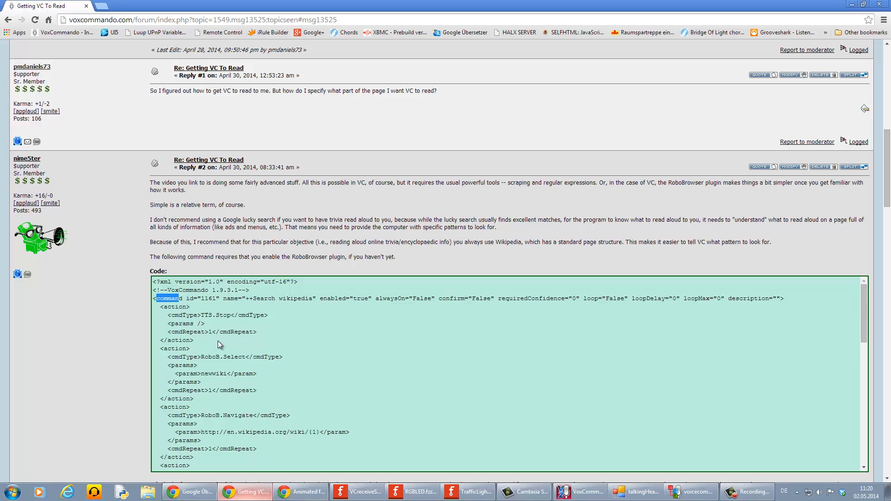
pyautogui.scroll(-3)
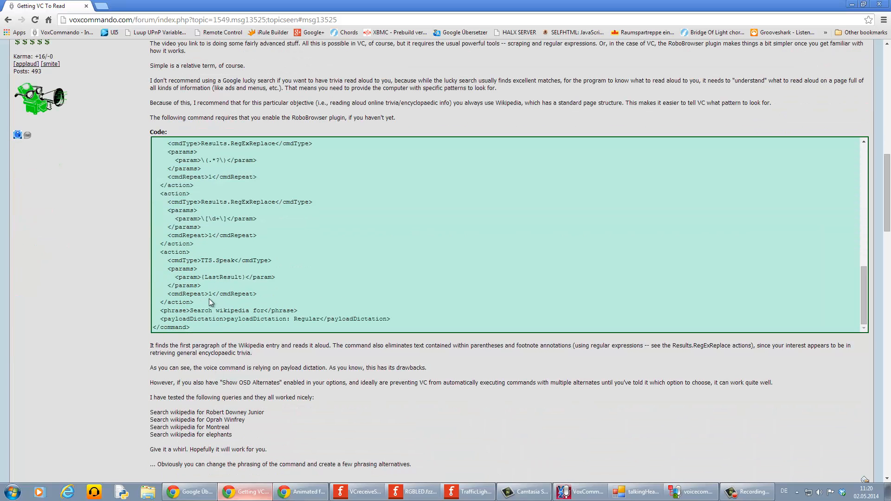
pyautogui.moveTo(196, 331)
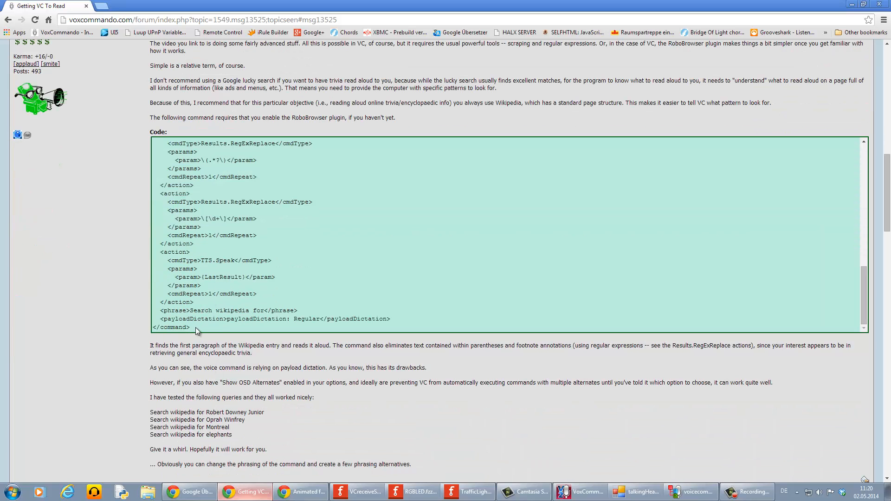
pyautogui.doubleClick(171, 327)
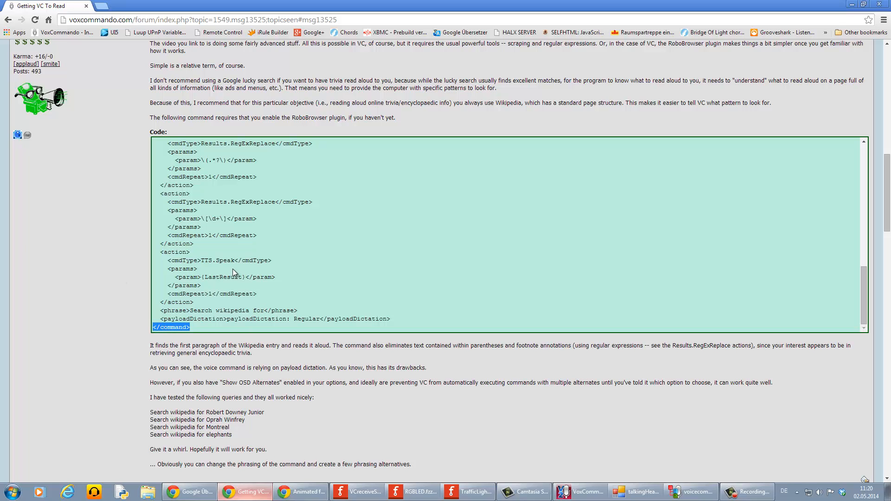
pyautogui.scroll(3)
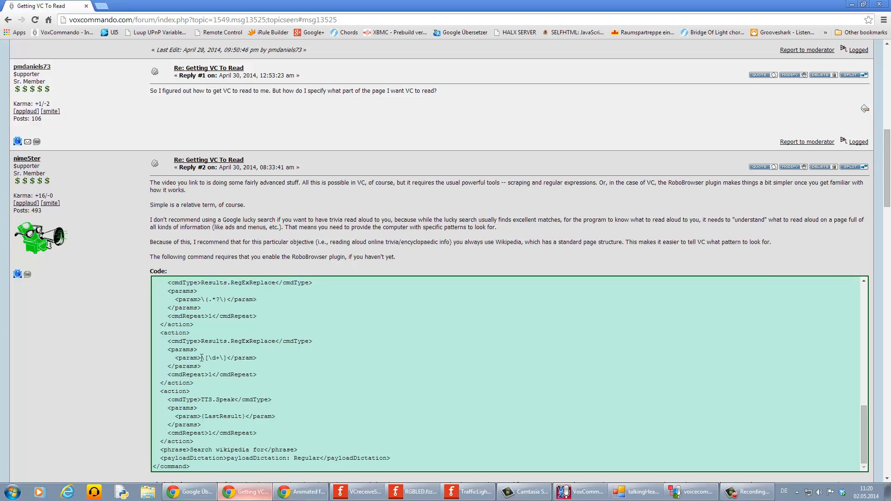
pyautogui.moveTo(216, 296)
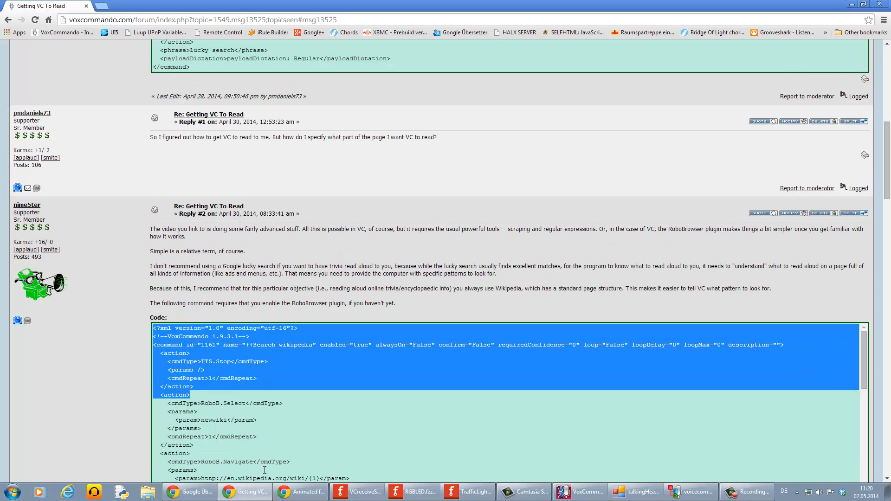
# - Copy the selected '++Search wikipedia' command code via the context menu
pyautogui.scroll(-3)
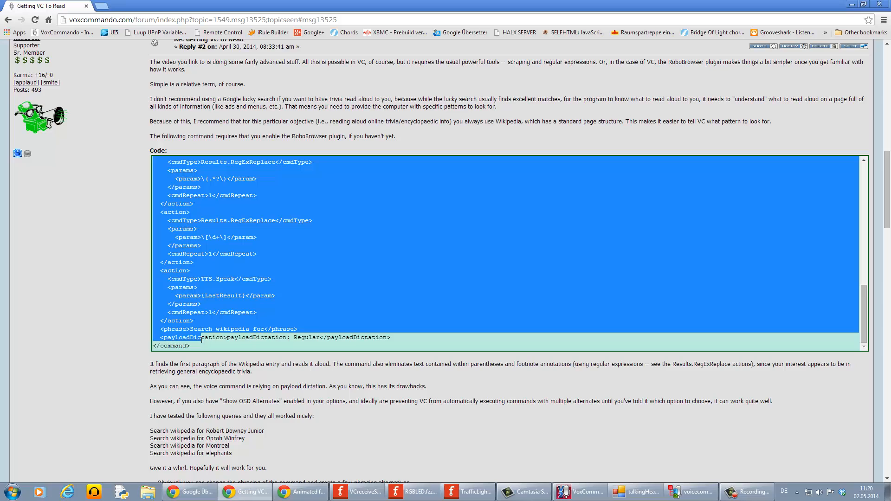
pyautogui.rightClick(201, 339)
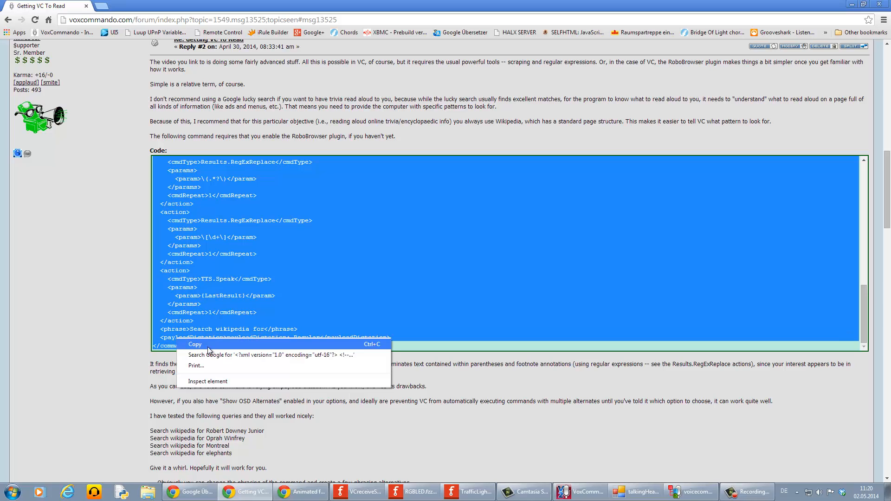
pyautogui.click(690, 491)
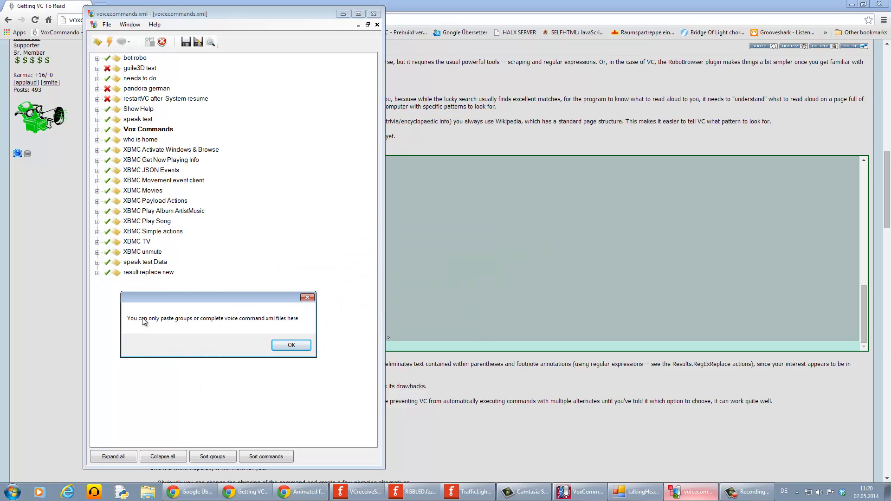
pyautogui.moveTo(179, 333)
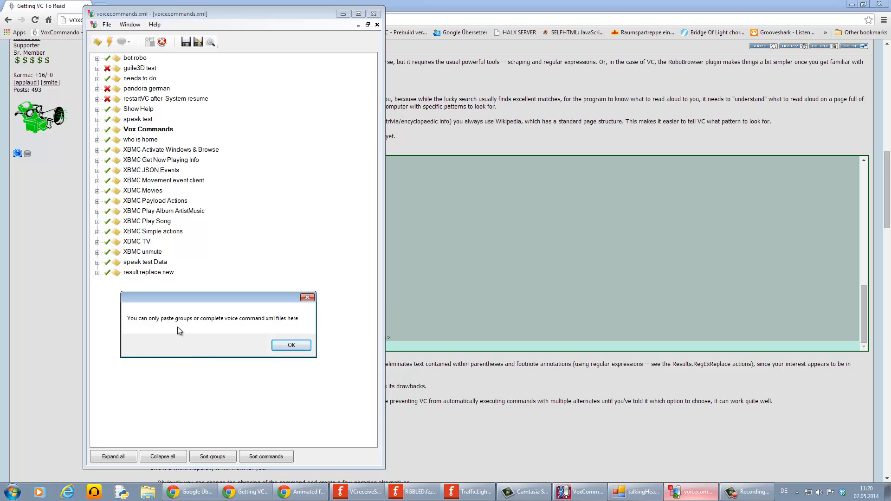
pyautogui.moveTo(211, 339)
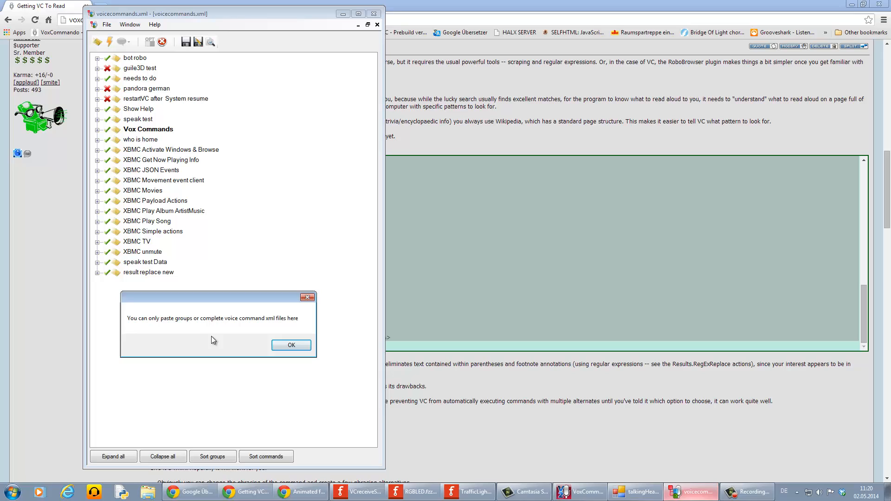
pyautogui.moveTo(222, 348)
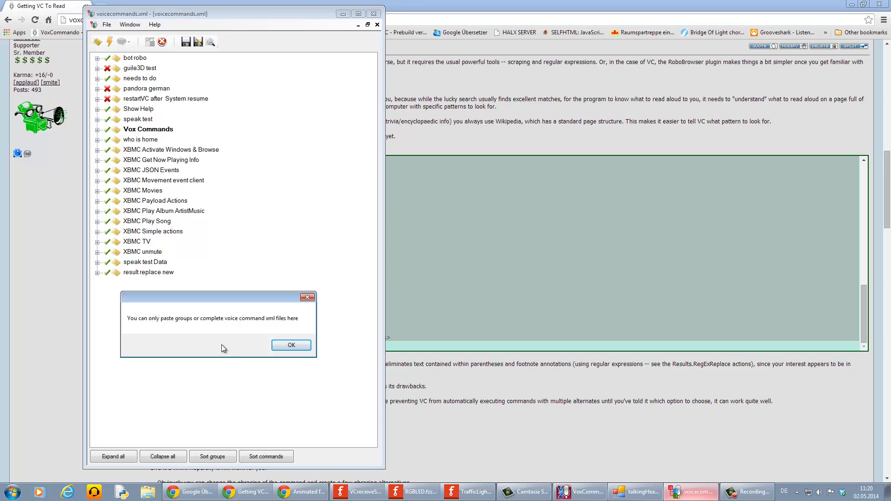
# - Add a new 'newgroupname...' group below the last group in the command tree
pyautogui.click(291, 345)
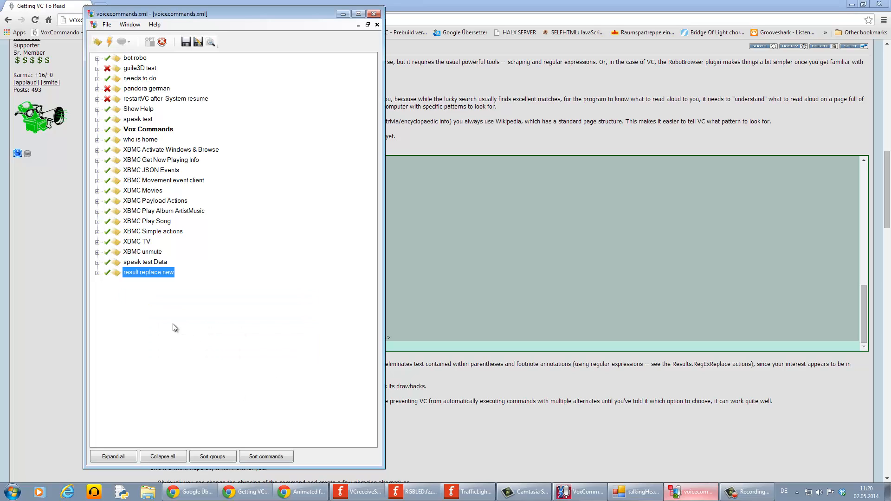
pyautogui.moveTo(99, 42)
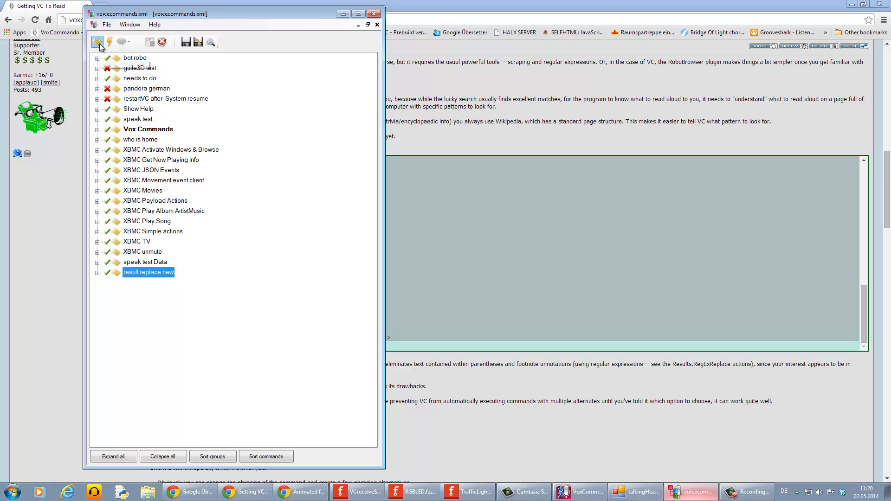
pyautogui.click(97, 42)
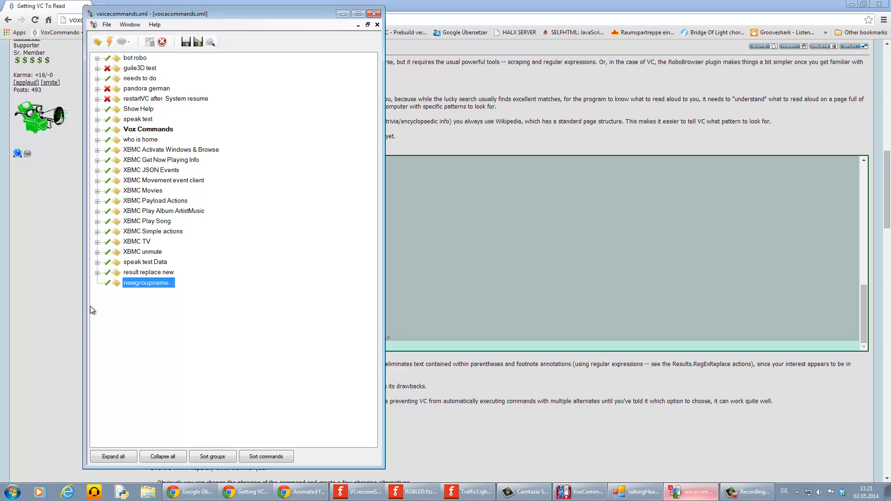
# - Paste the '++Search wikipedia' command into the new group and expand it, then return to Chrome
pyautogui.rightClick(148, 282)
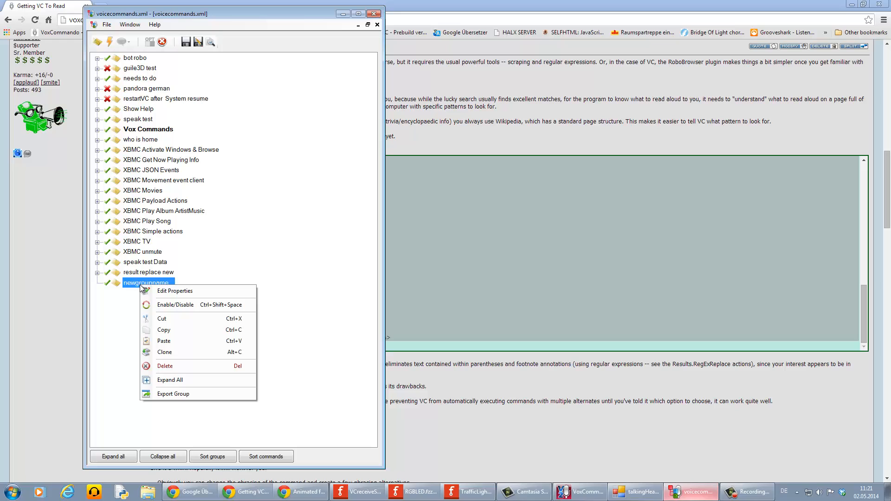
pyautogui.moveTo(168, 341)
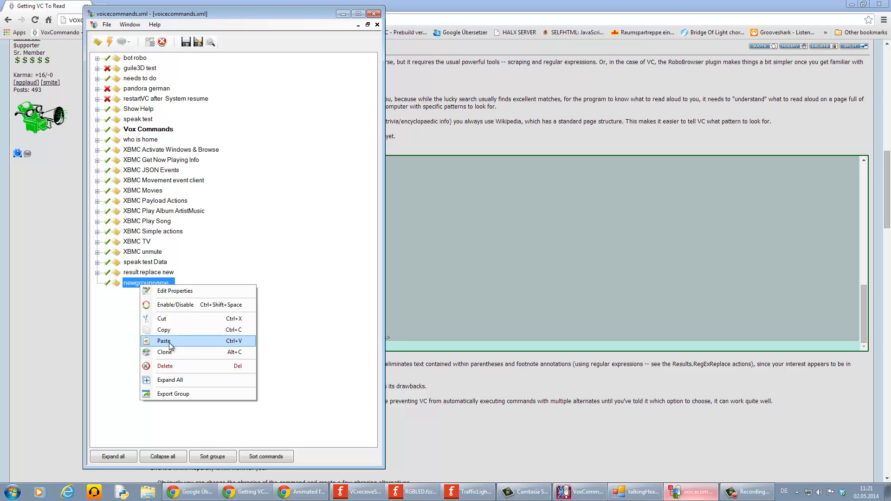
pyautogui.click(163, 341)
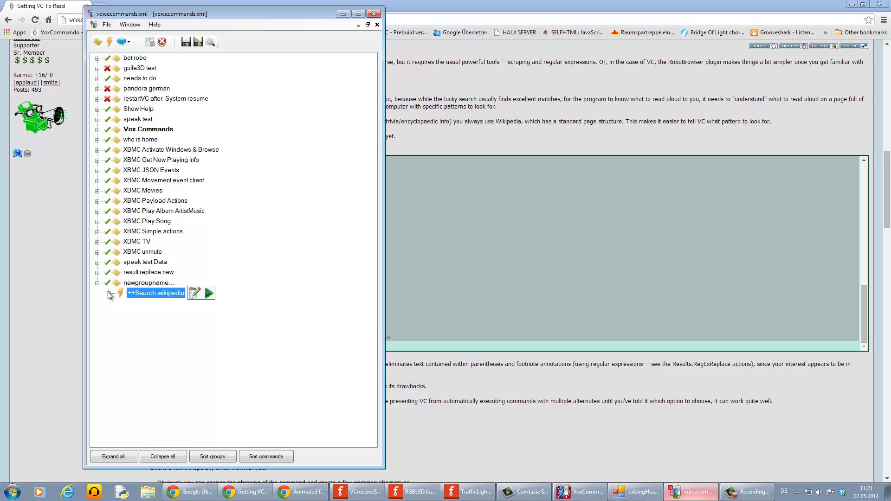
pyautogui.click(108, 293)
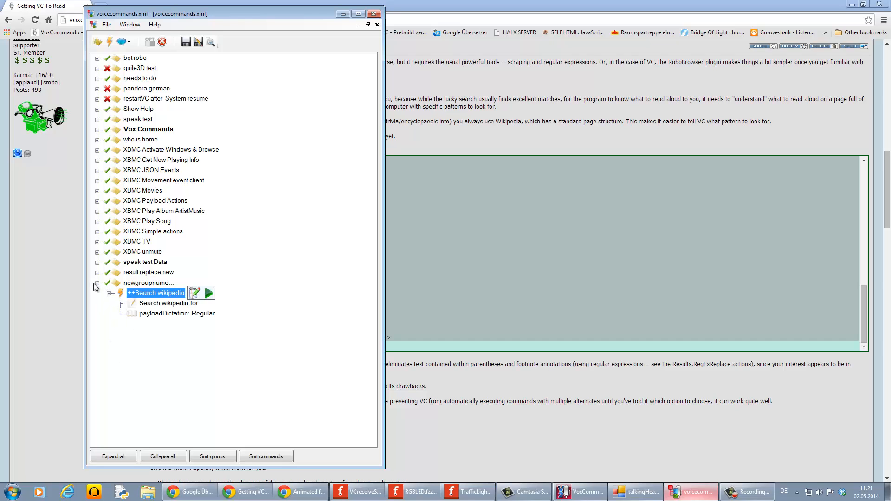
pyautogui.click(98, 283)
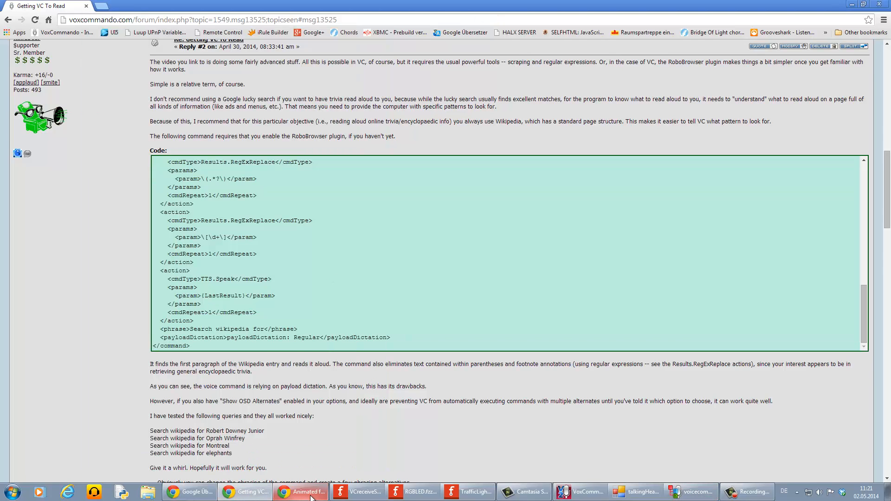
# - Review the 'bot robo test' commandGroup XML from its opening to its closing tag in the Animated face thread
pyautogui.click(299, 492)
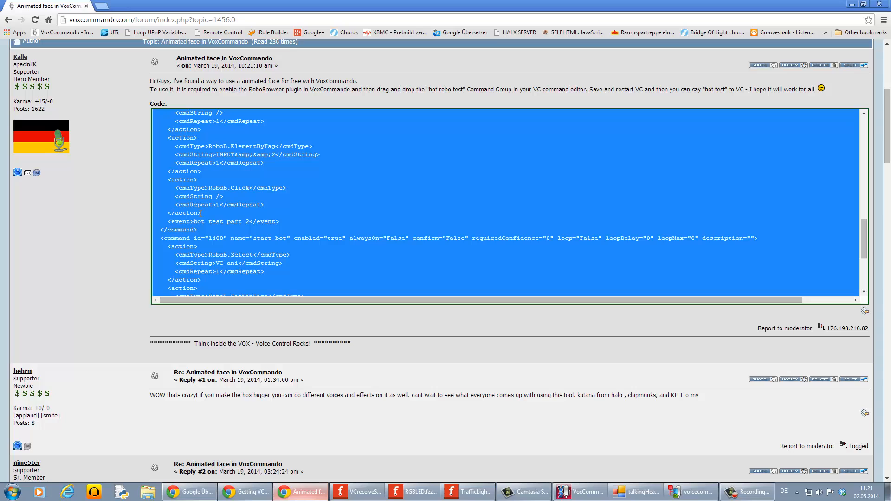
pyautogui.scroll(3)
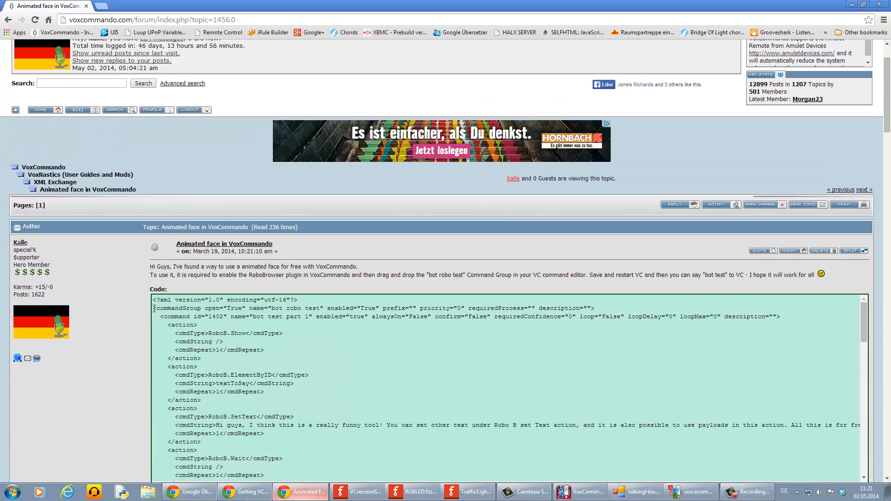
pyautogui.doubleClick(173, 308)
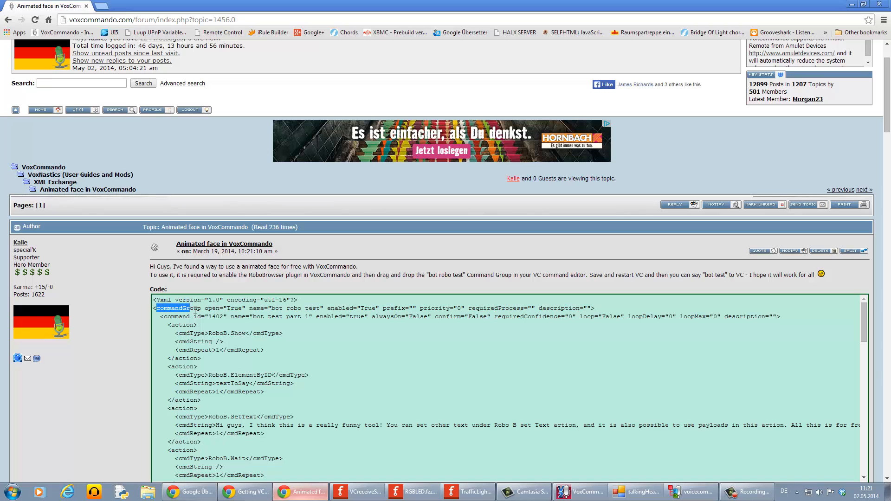
pyautogui.scroll(-3)
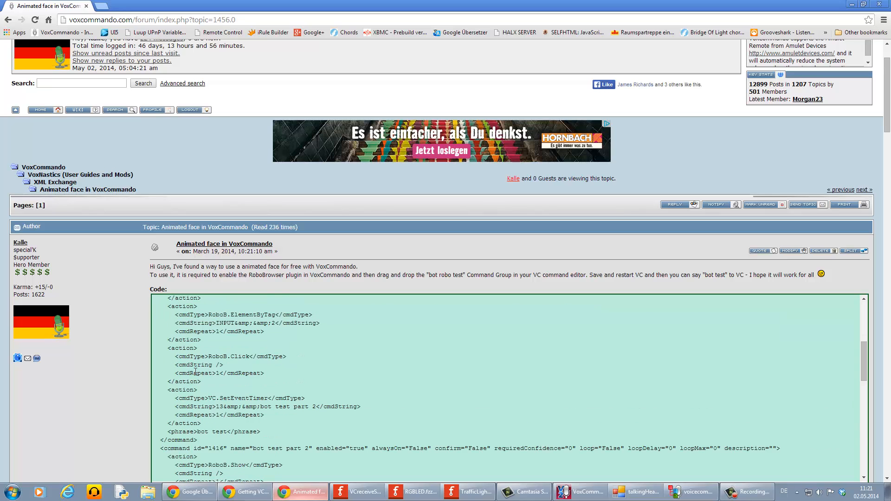
pyautogui.scroll(-3)
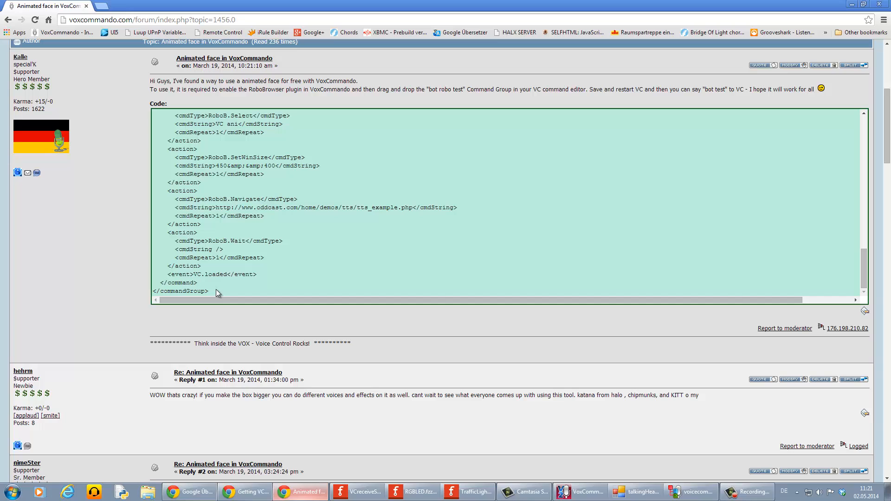
pyautogui.doubleClick(181, 290)
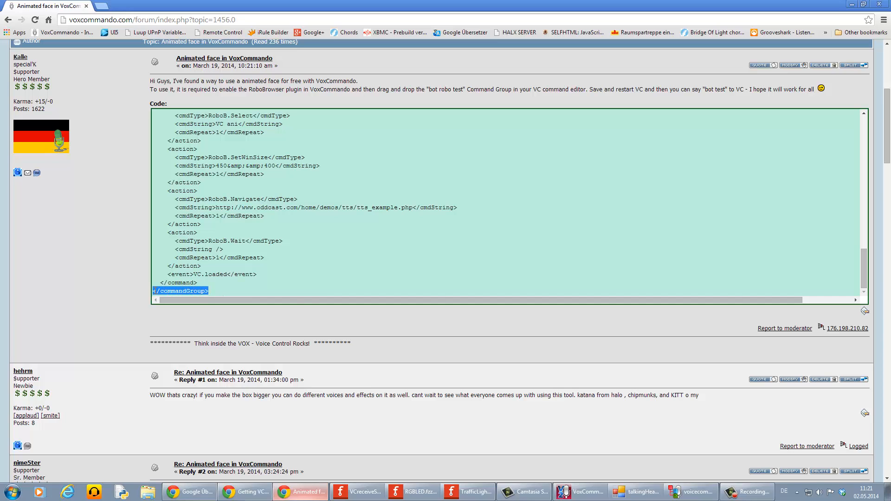
pyautogui.click(227, 259)
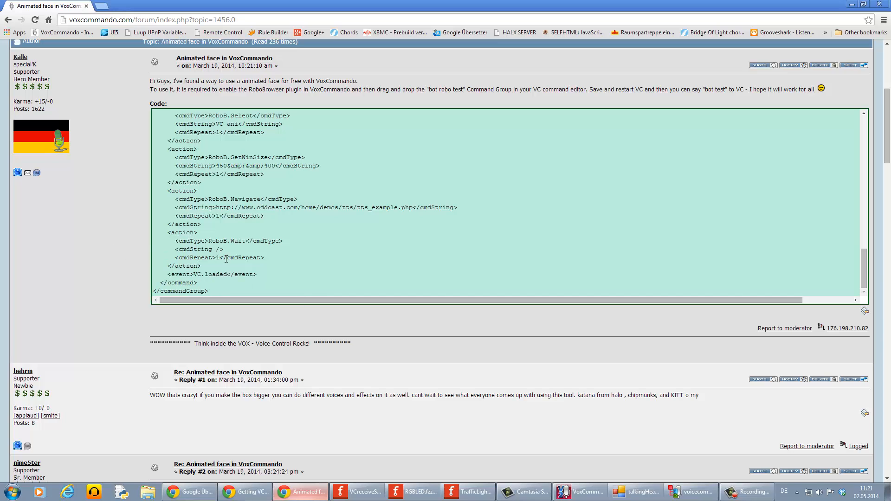
pyautogui.scroll(3)
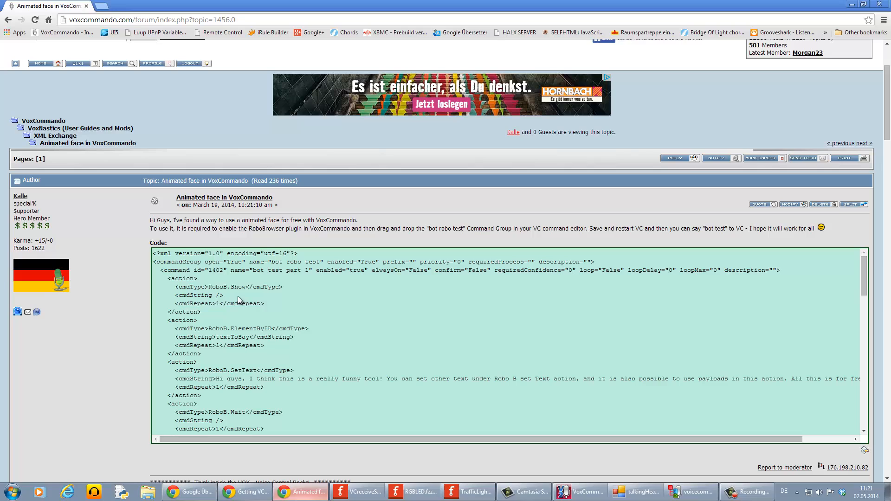
pyautogui.moveTo(128, 310)
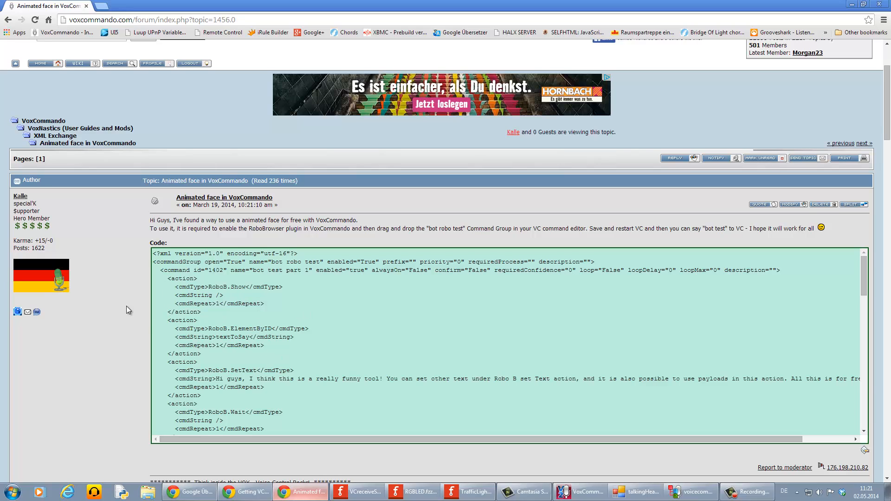
pyautogui.moveTo(99, 329)
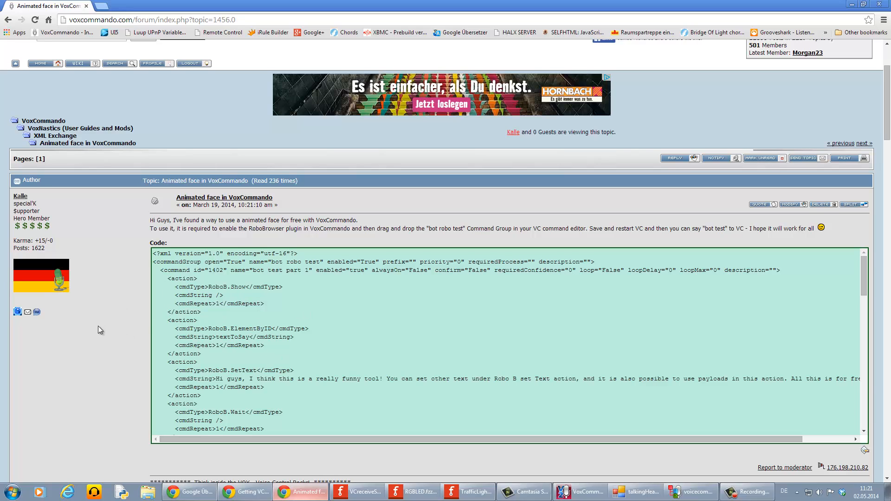
pyautogui.moveTo(282, 284)
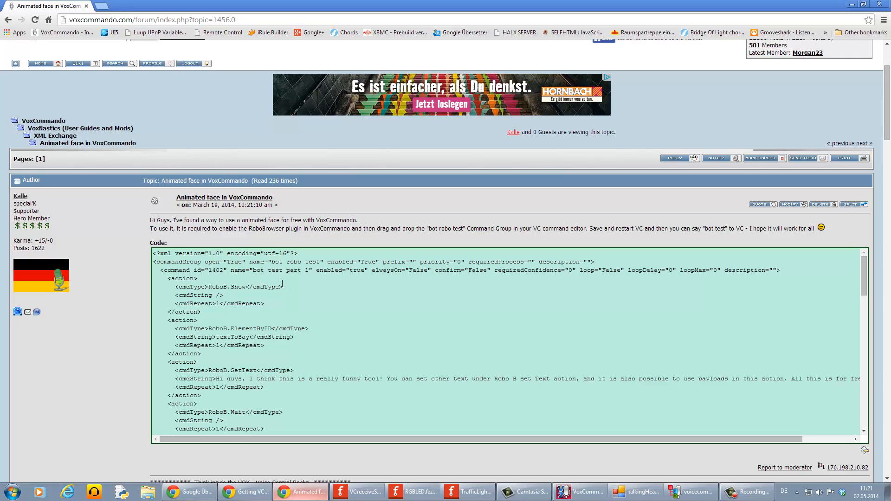
pyautogui.moveTo(89, 317)
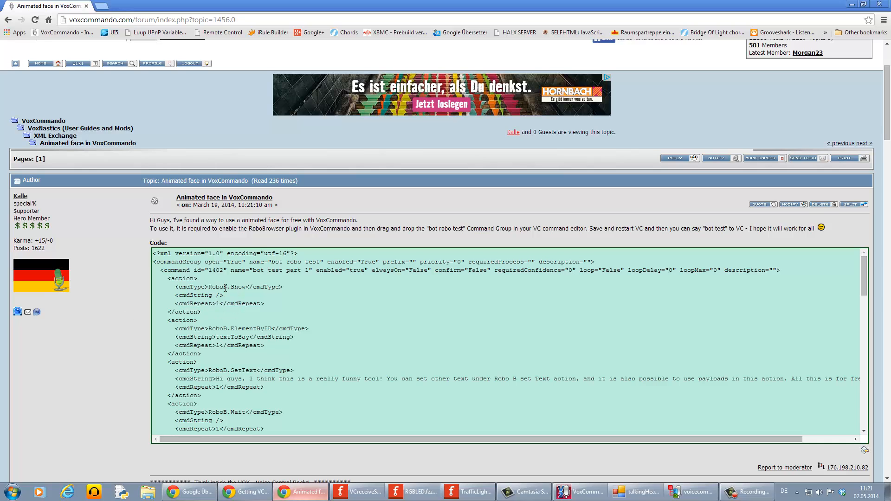
pyautogui.moveTo(232, 295)
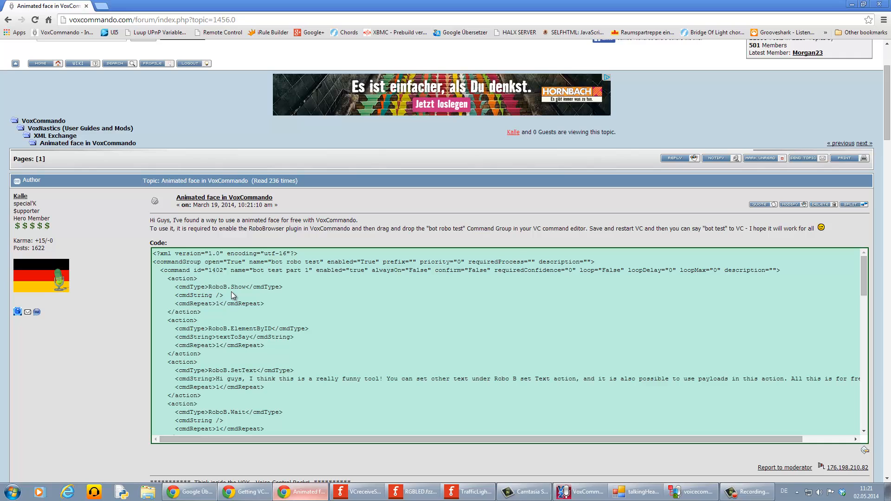
pyautogui.moveTo(233, 295)
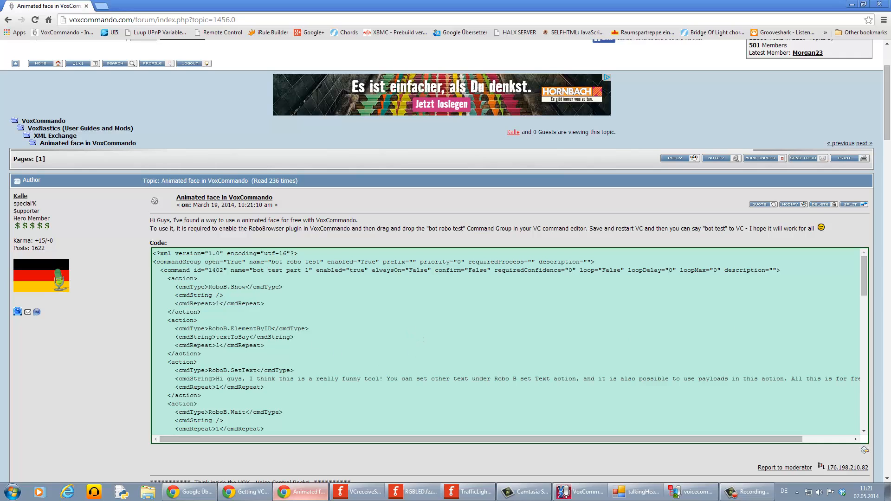